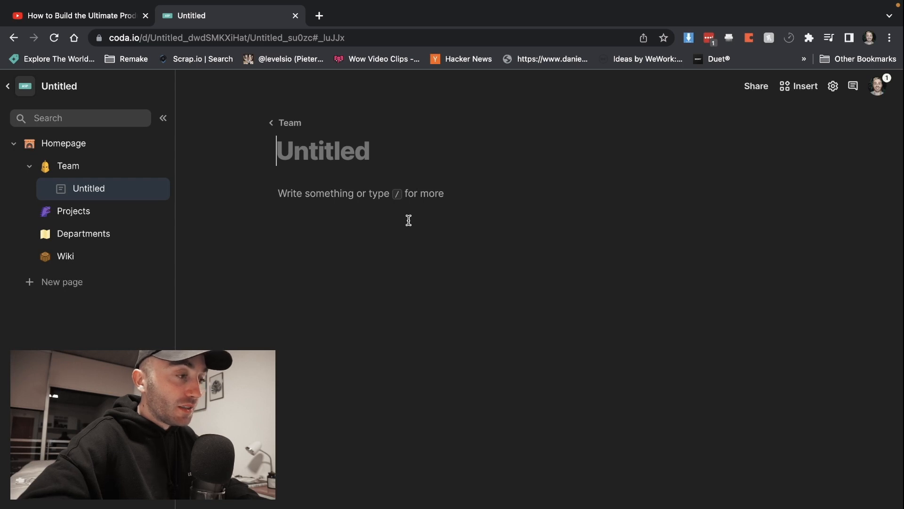
mouse_move(309, 187)
text(human)
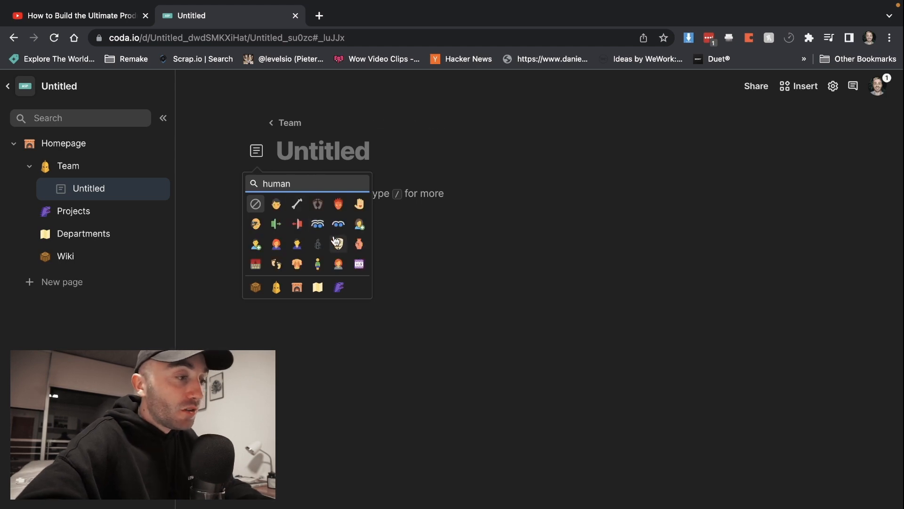
mouse_move(298, 224)
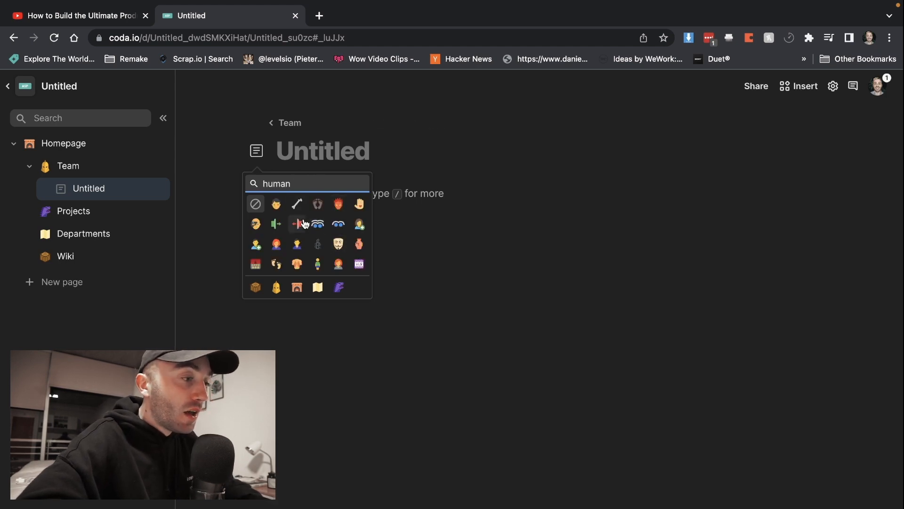
mouse_move(305, 231)
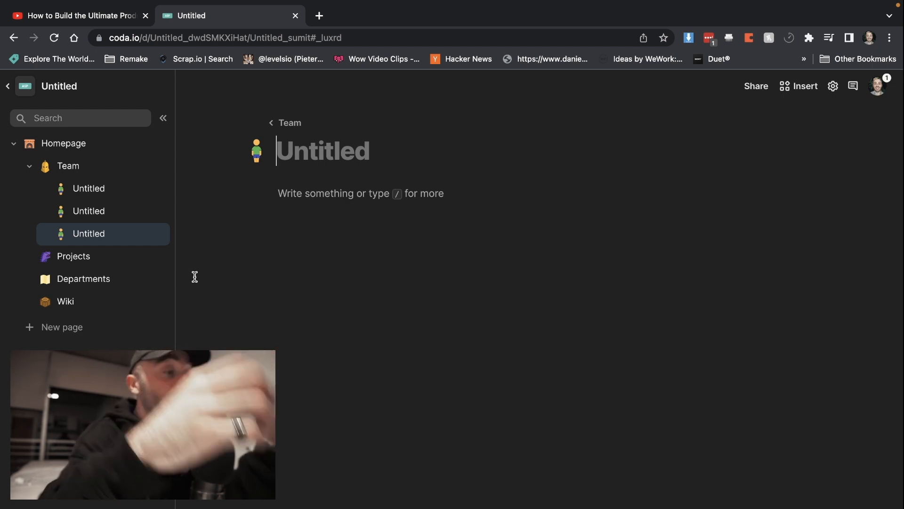
- Title a Team subpage 'Amy'
text(Amy)
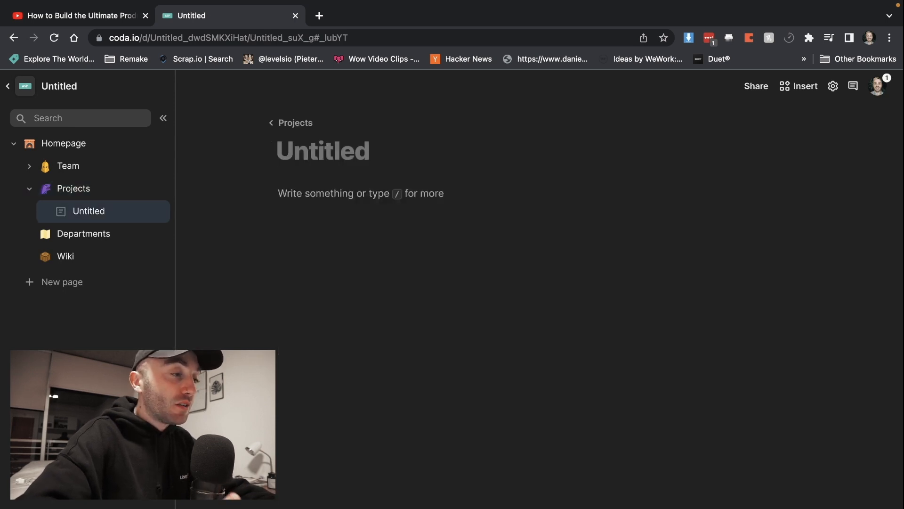
- Title the new subpage under Projects 'Project 1' and open its page options
text(Project 1)
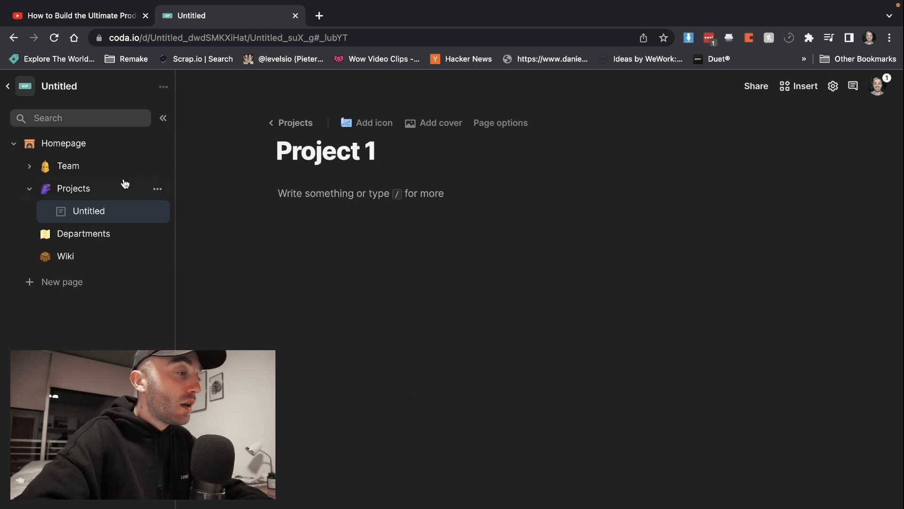
click(156, 211)
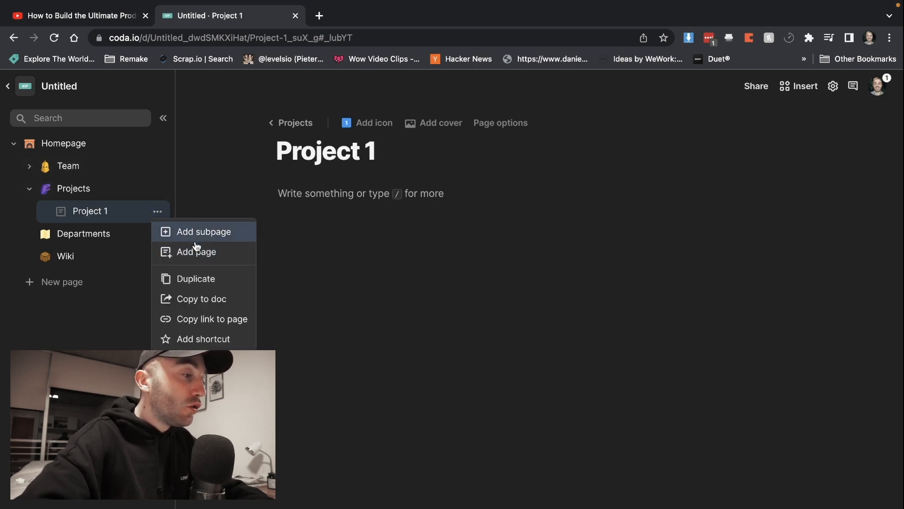